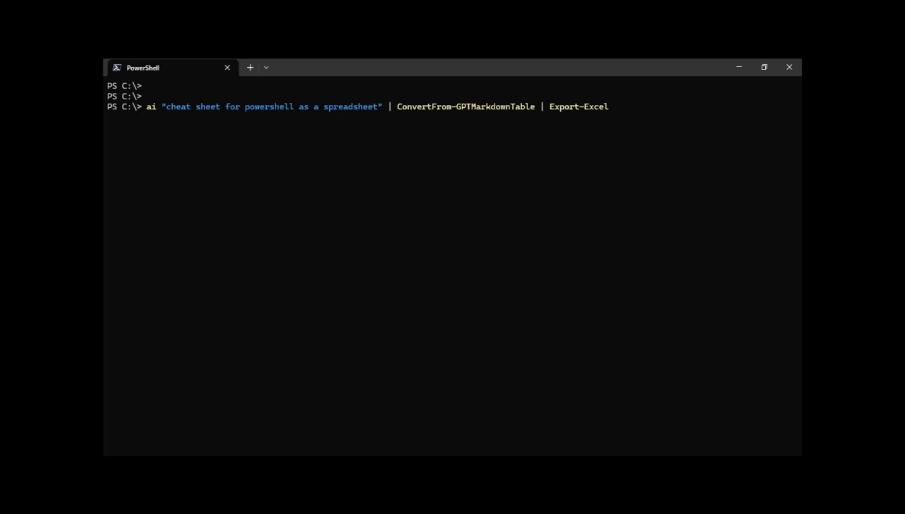
{"action": "mouse_move", "coordinate": [531, 163]}
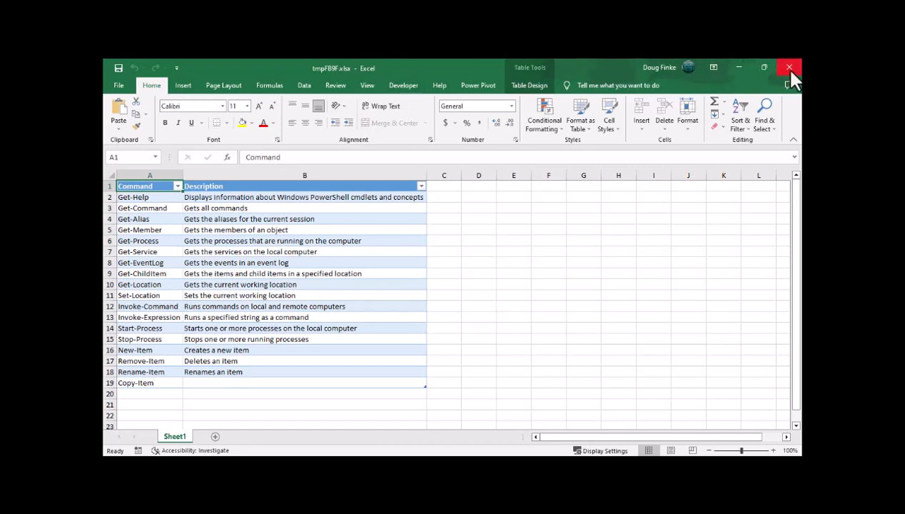
Step: Close the Excel cheat sheet and recall earlier 'bash' commands from PowerShell history
{"action": "left_click", "coordinate": [789, 69]}
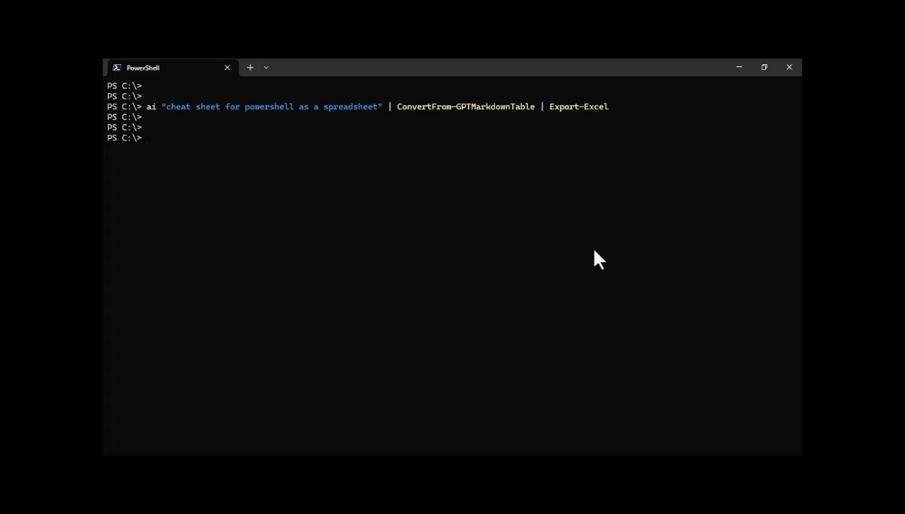
{"action": "type", "text": "bash"}
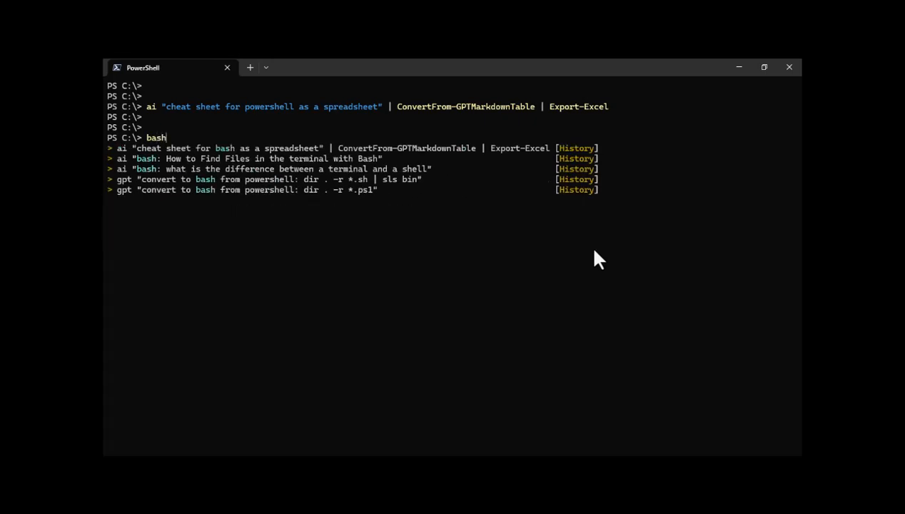